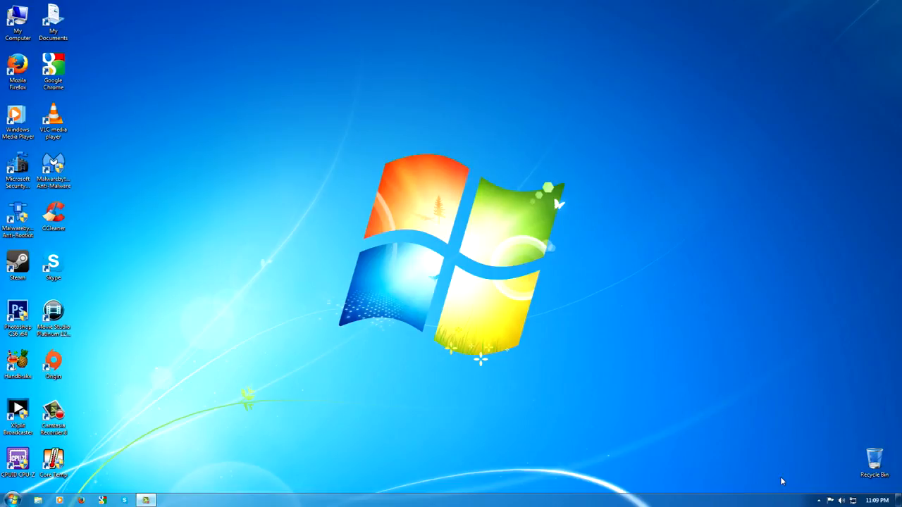
mouse_move(313, 155)
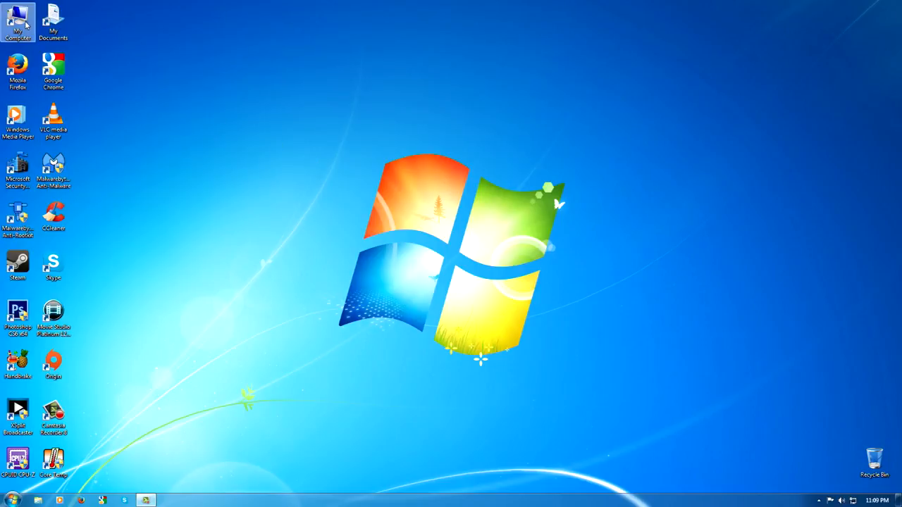
Open the Computer window, view Local Disk (E:) details, then close and reopen it
double_click(18, 21)
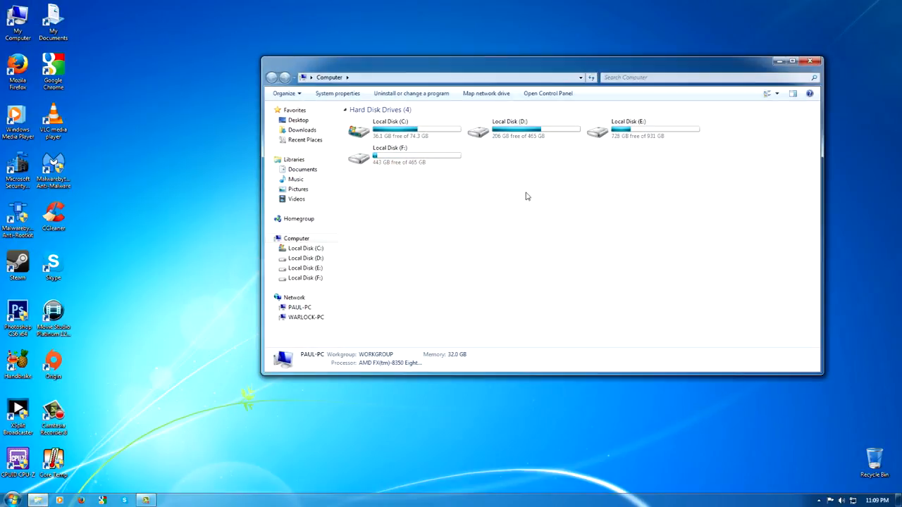
mouse_move(710, 130)
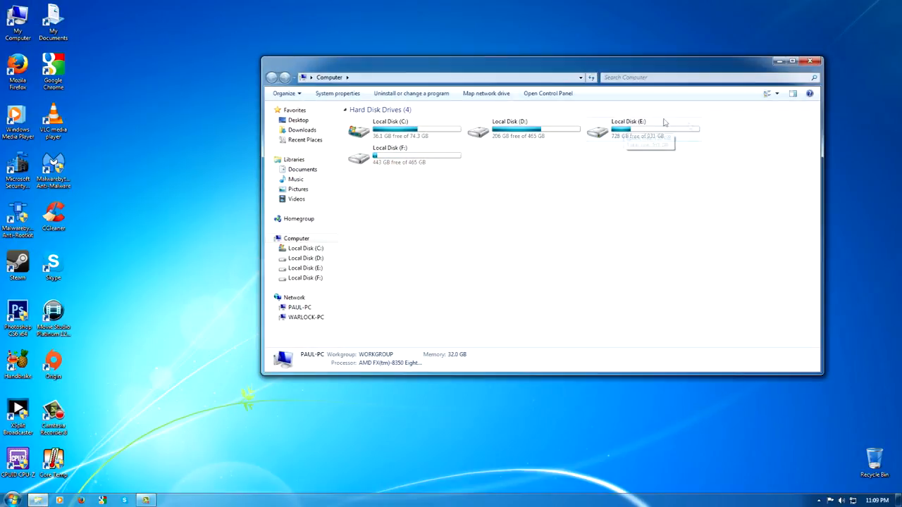
mouse_move(581, 226)
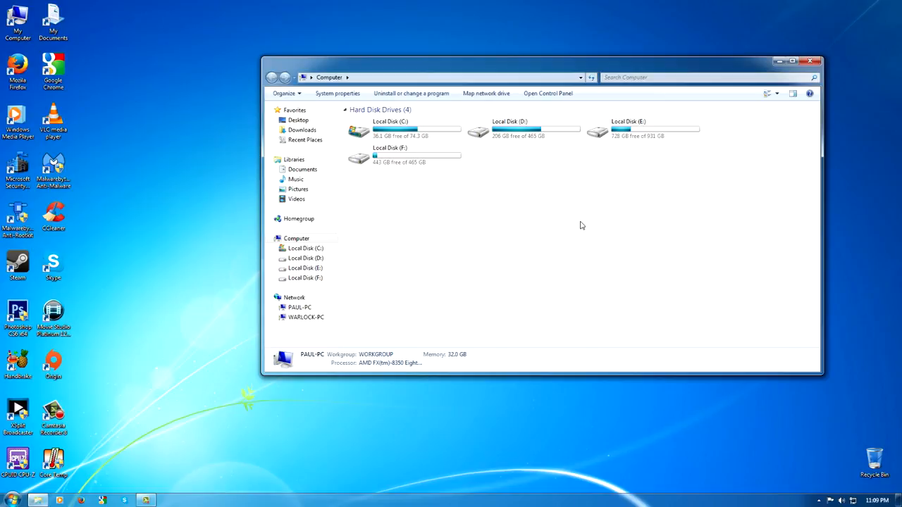
mouse_move(581, 216)
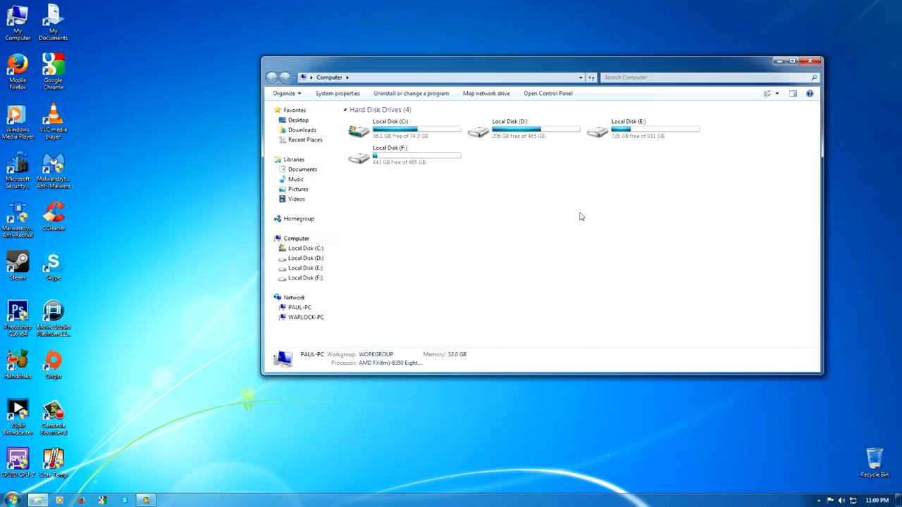
mouse_move(606, 173)
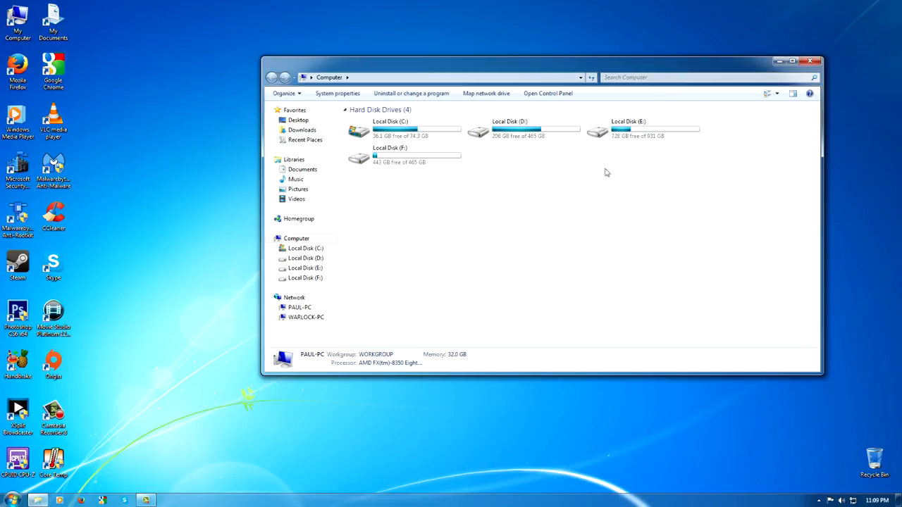
mouse_move(590, 230)
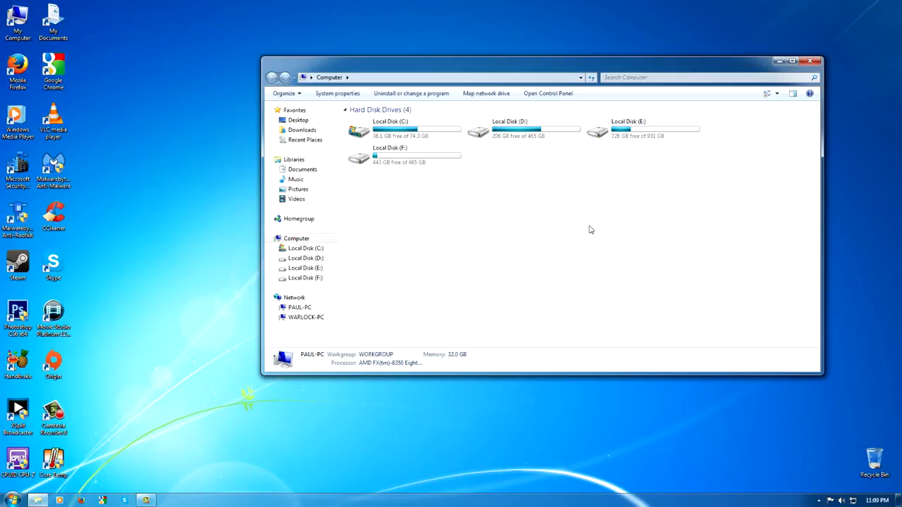
mouse_move(634, 149)
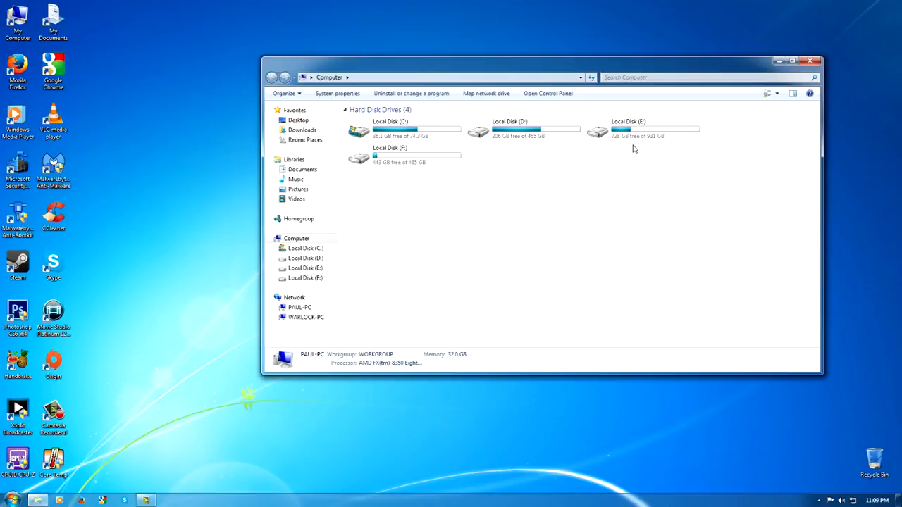
mouse_move(620, 134)
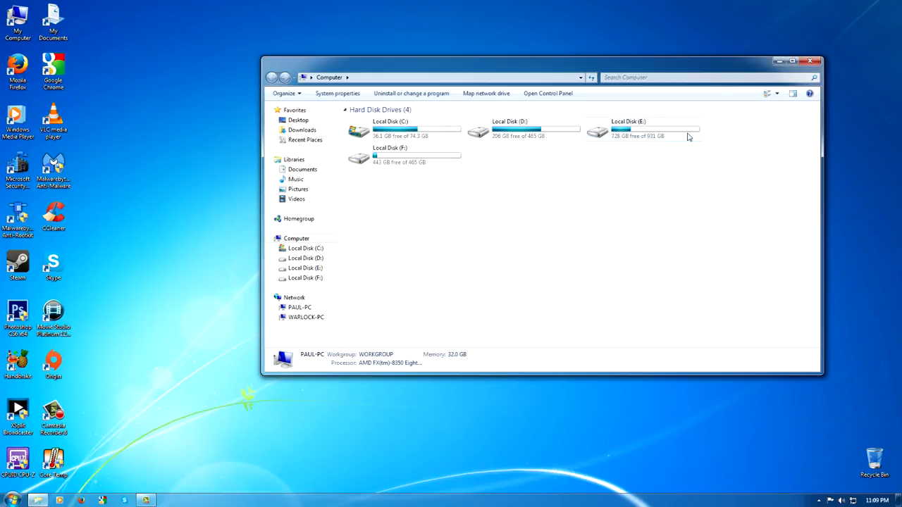
mouse_move(638, 137)
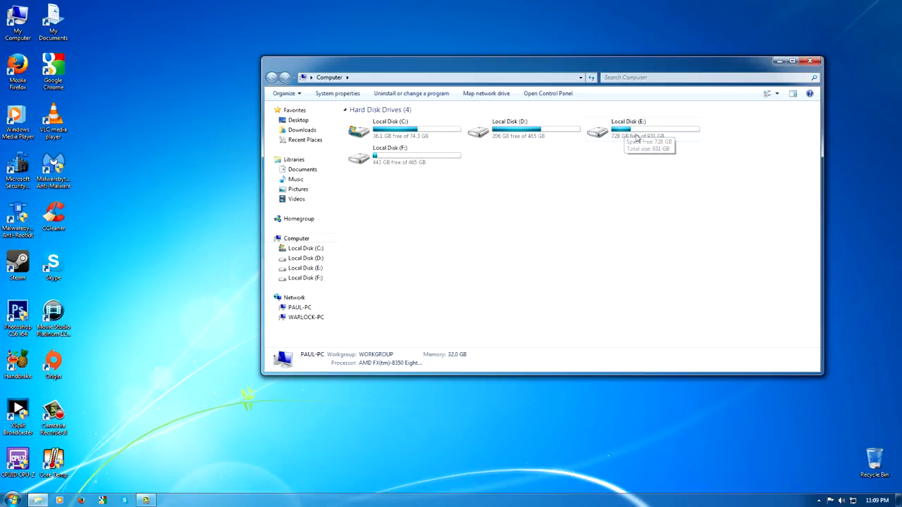
double_click(627, 130)
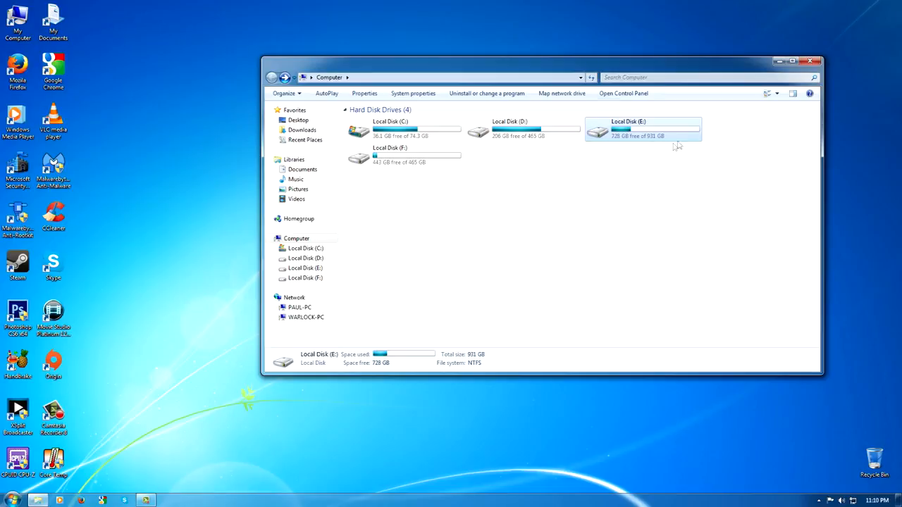
mouse_move(675, 147)
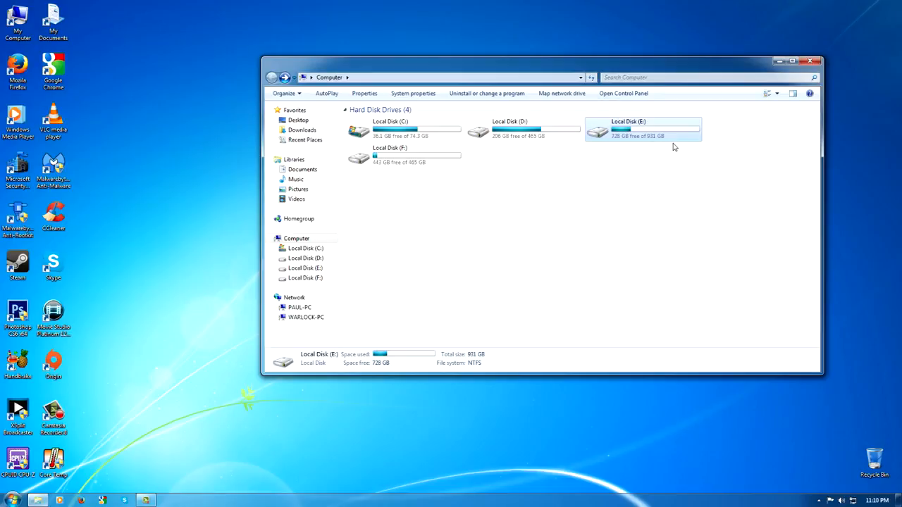
mouse_move(670, 148)
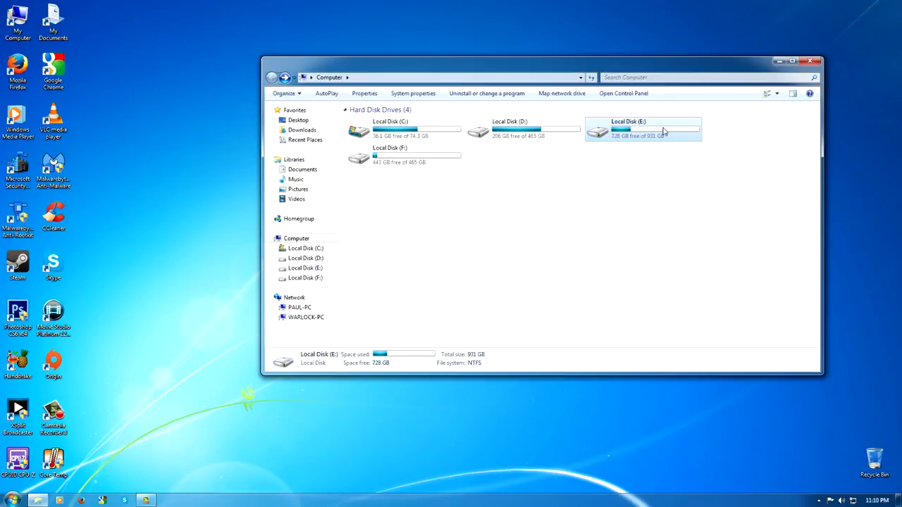
mouse_move(643, 129)
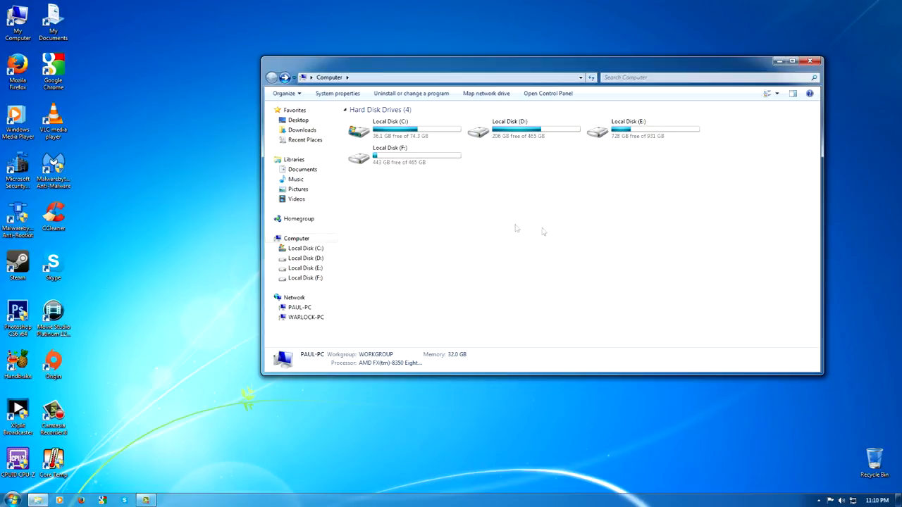
mouse_move(603, 132)
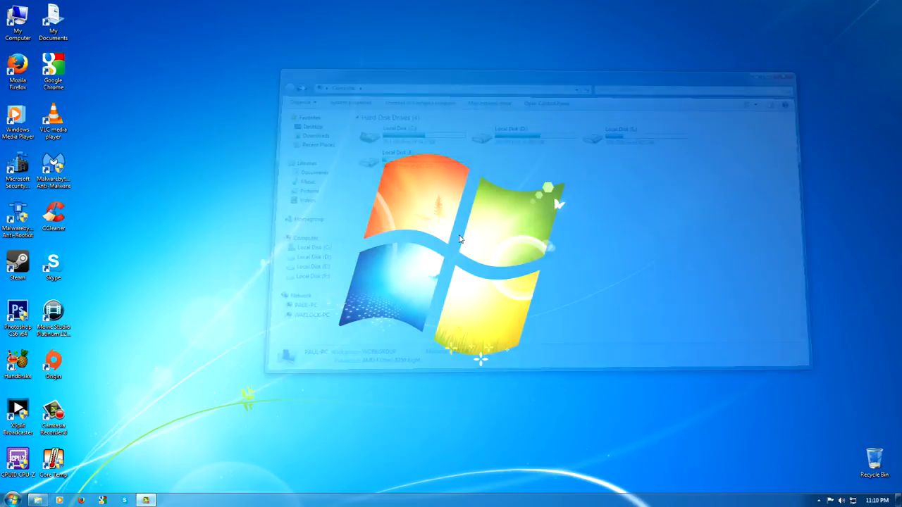
click(784, 78)
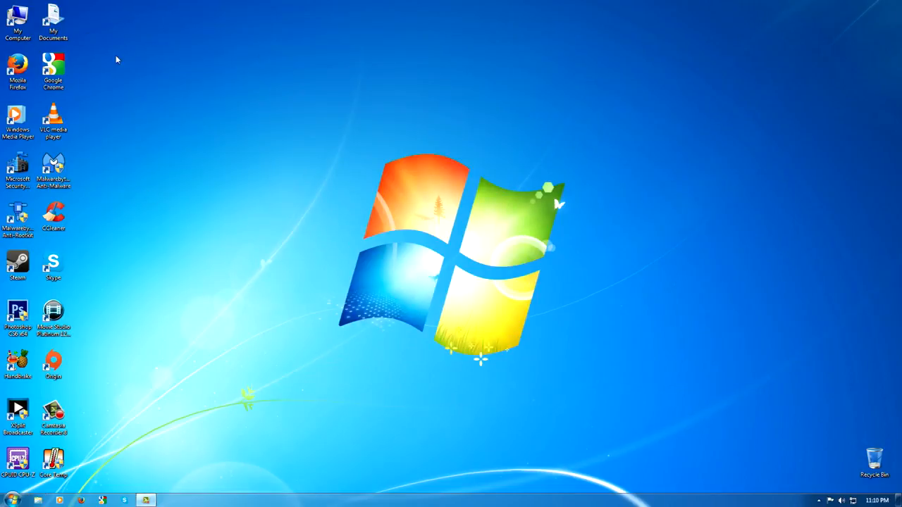
click(17, 21)
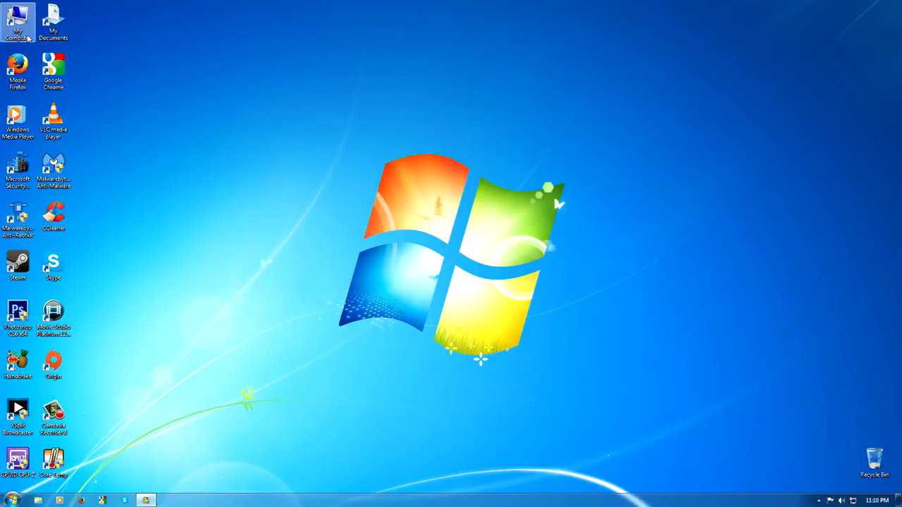
double_click(18, 22)
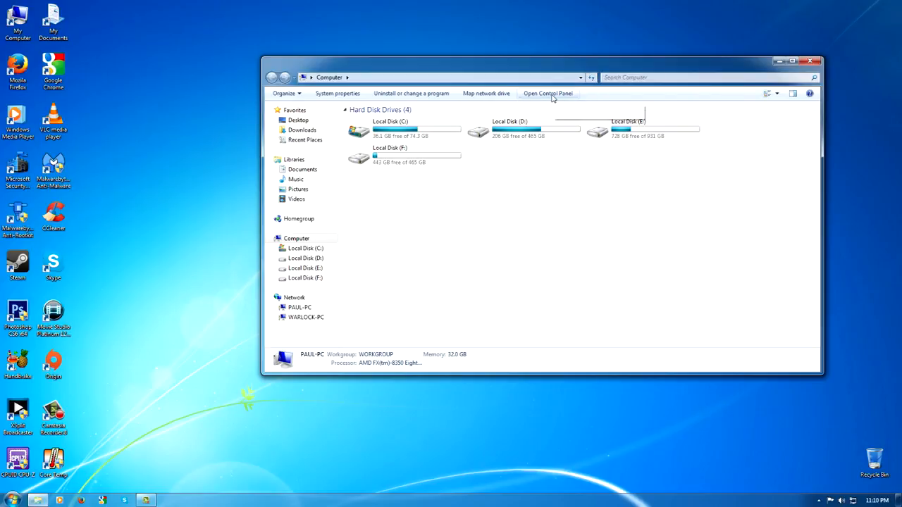
Open Control Panel and switch View by to Category, then back to Large icons
click(547, 93)
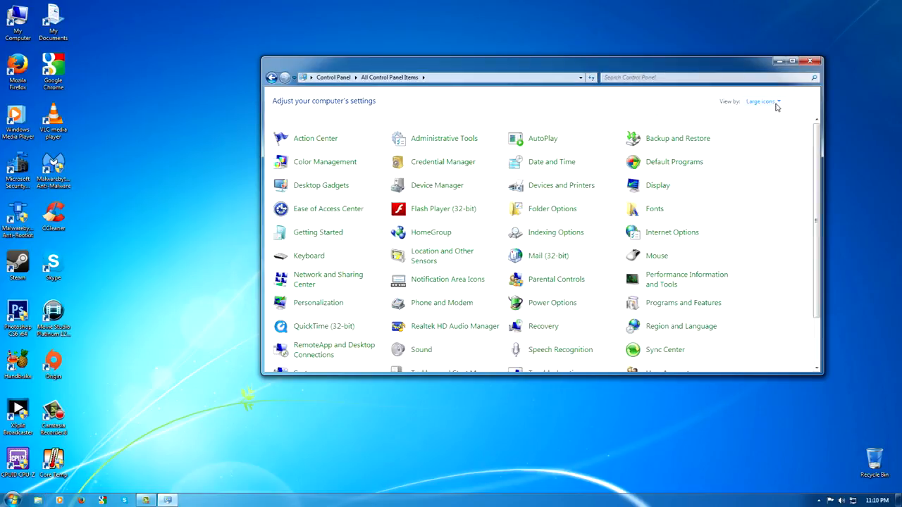
click(761, 101)
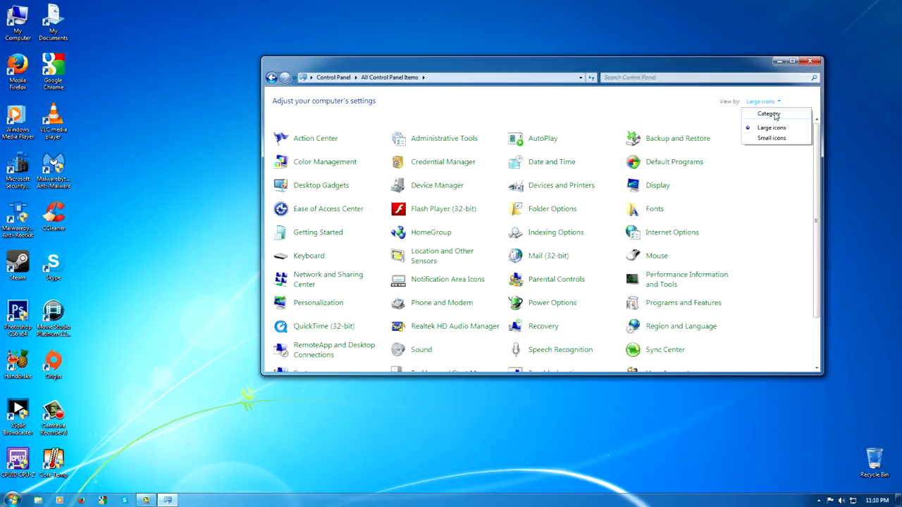
click(768, 114)
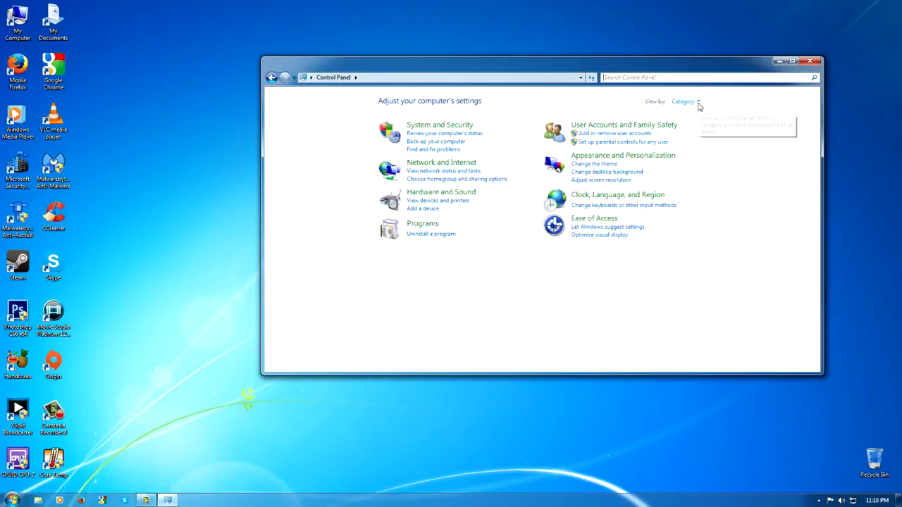
click(683, 101)
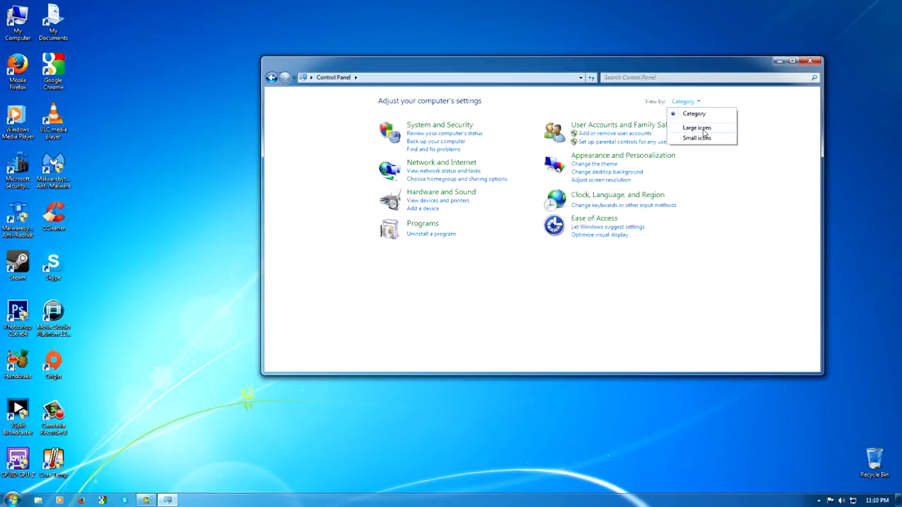
click(696, 126)
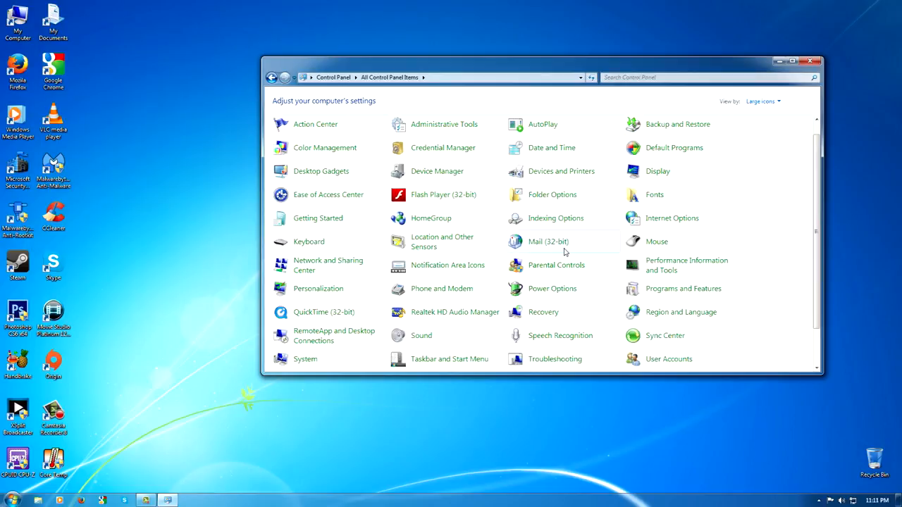
mouse_move(552, 288)
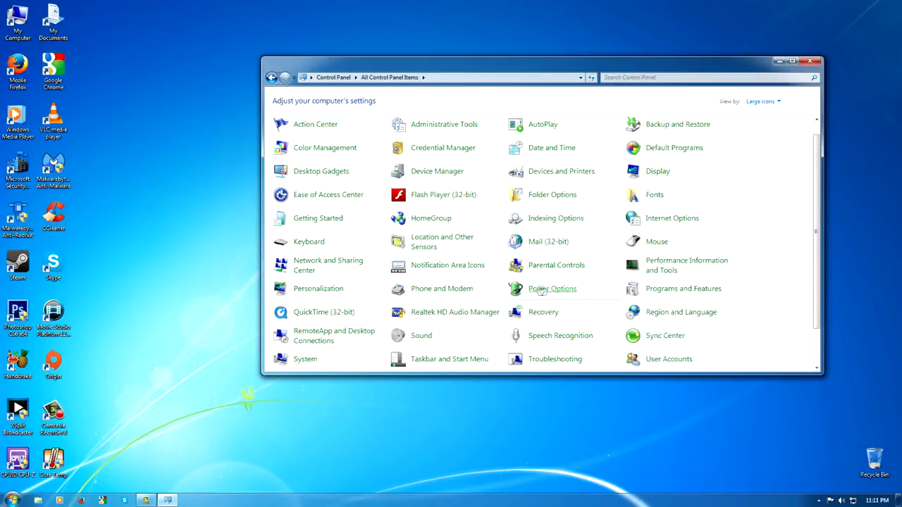
mouse_move(576, 299)
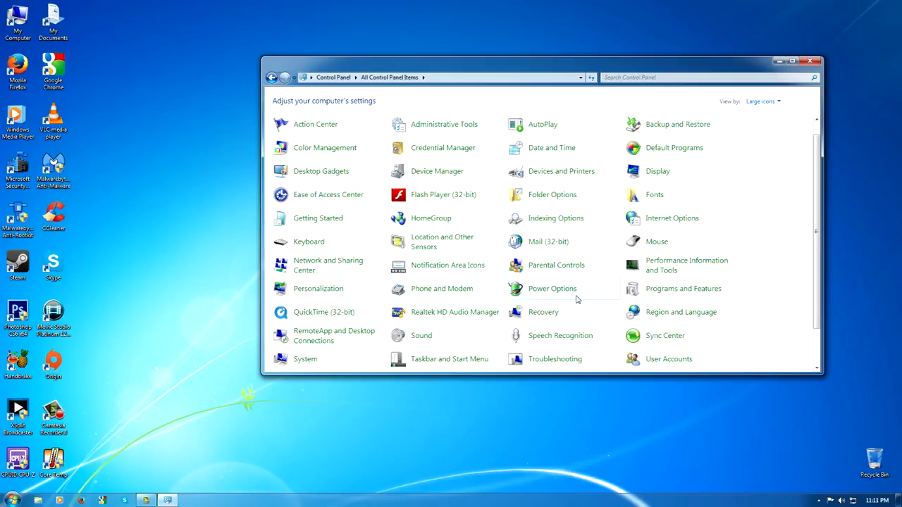
mouse_move(553, 288)
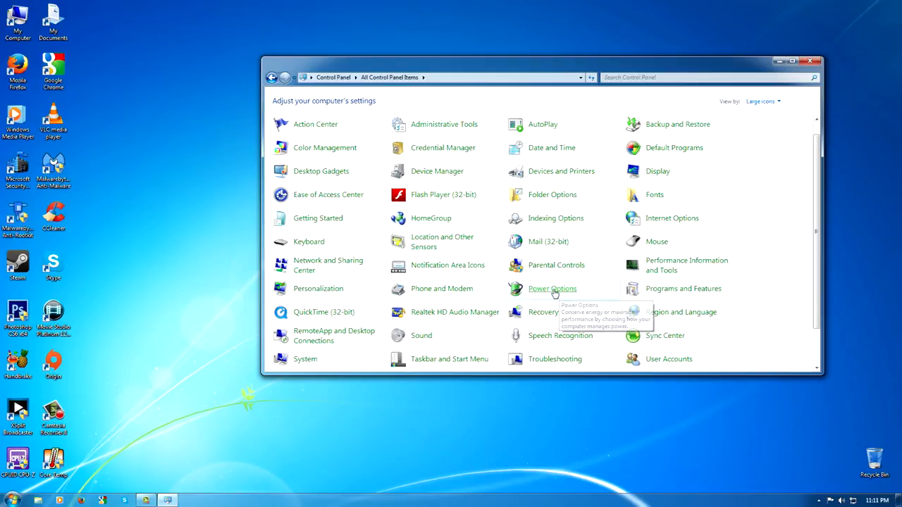
Open Power Options from the Control Panel items
click(552, 288)
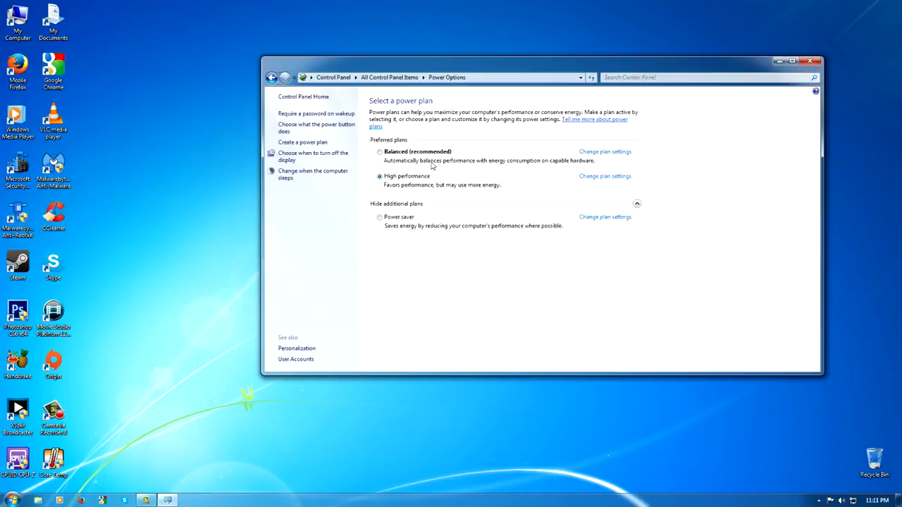
mouse_move(412, 180)
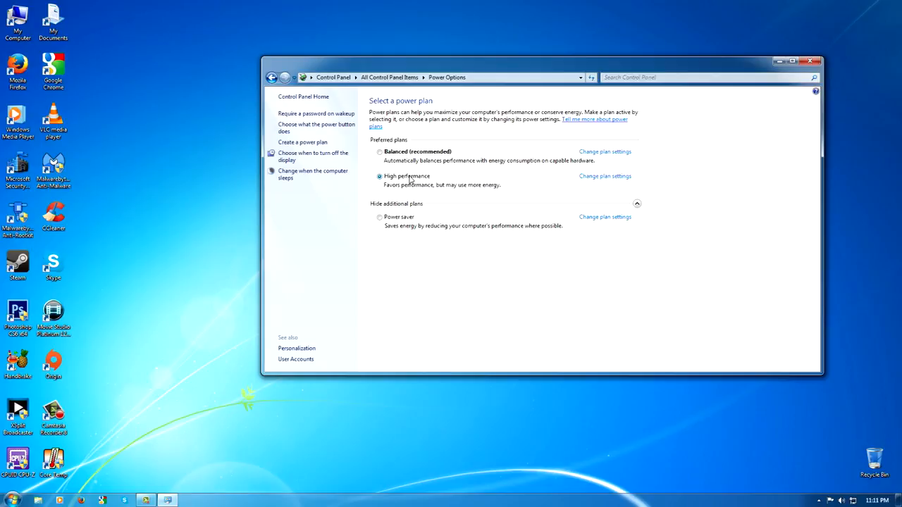
mouse_move(411, 180)
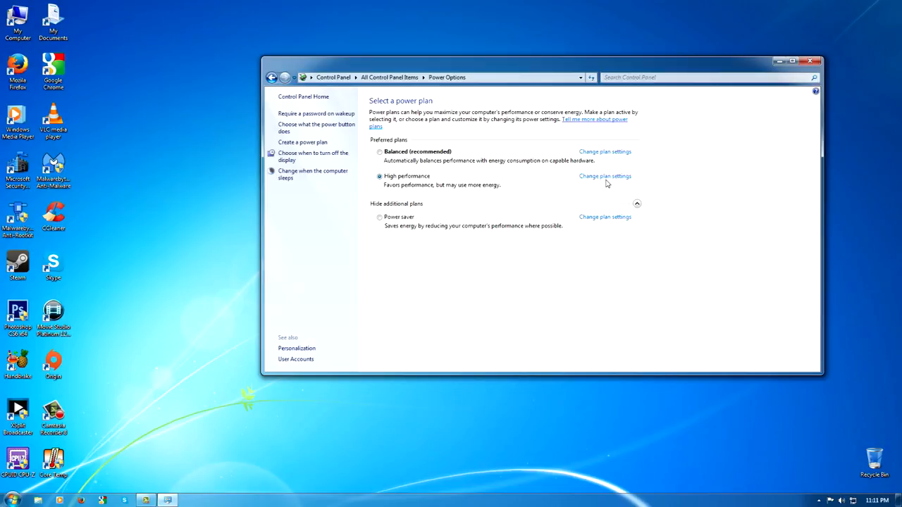
mouse_move(425, 197)
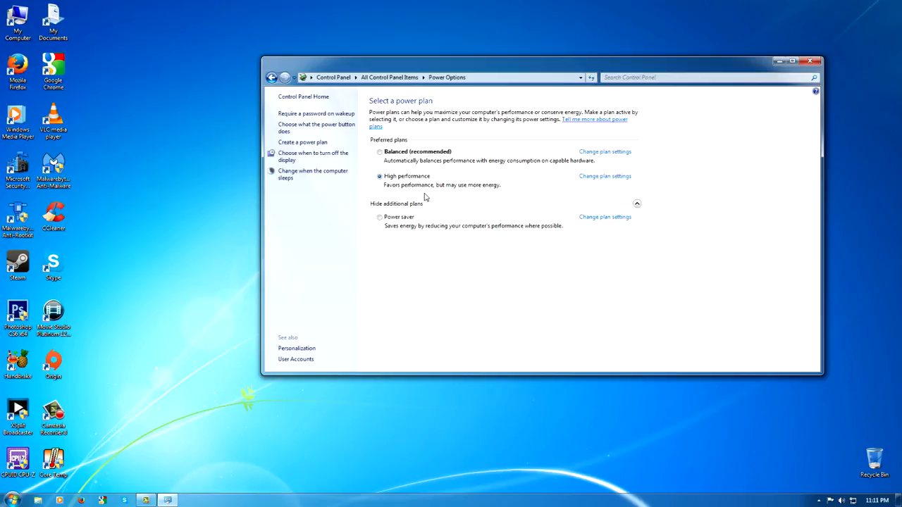
mouse_move(590, 167)
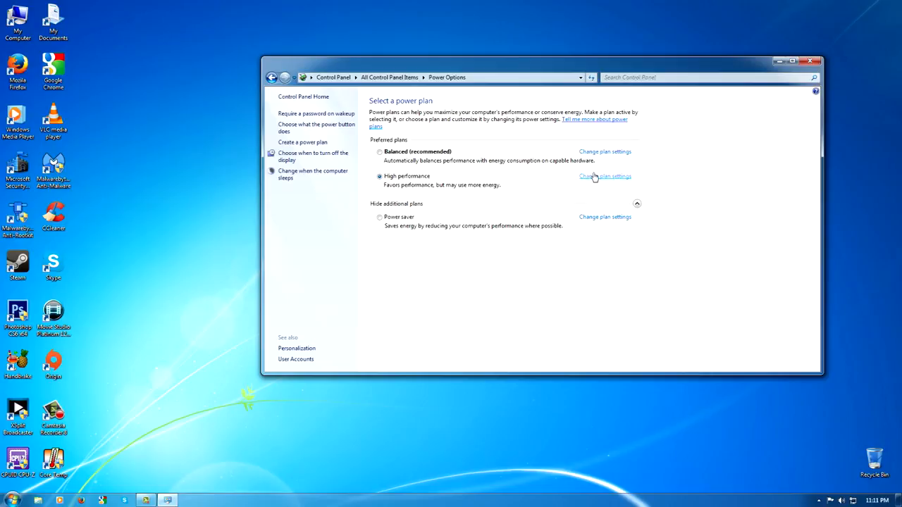
mouse_move(607, 176)
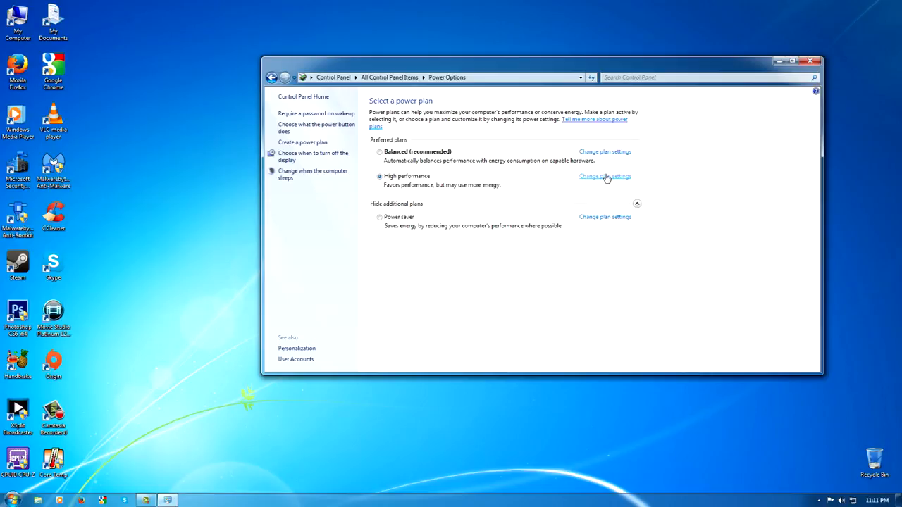
Open the High performance plan's settings page
click(604, 177)
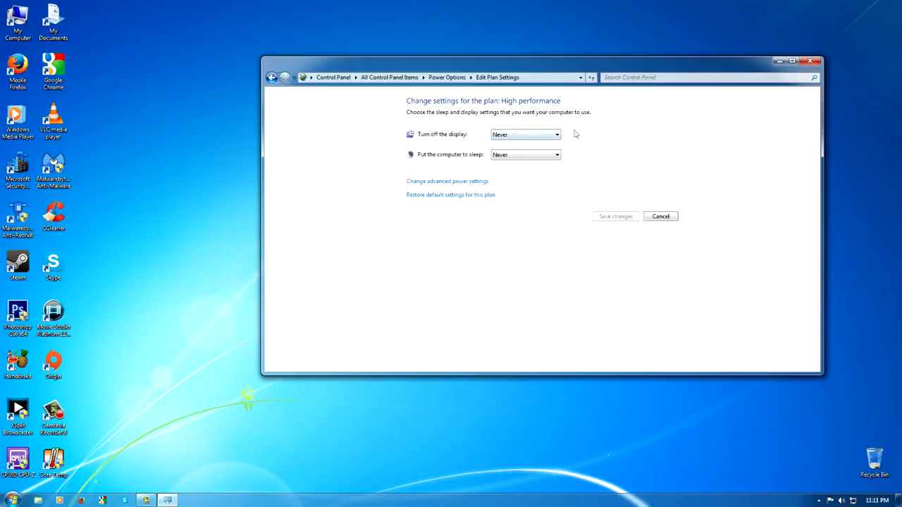
mouse_move(532, 204)
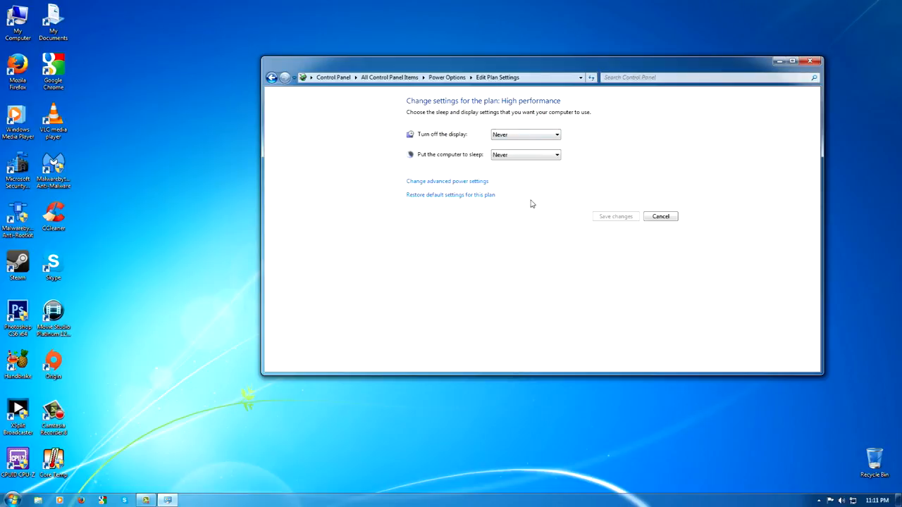
mouse_move(528, 120)
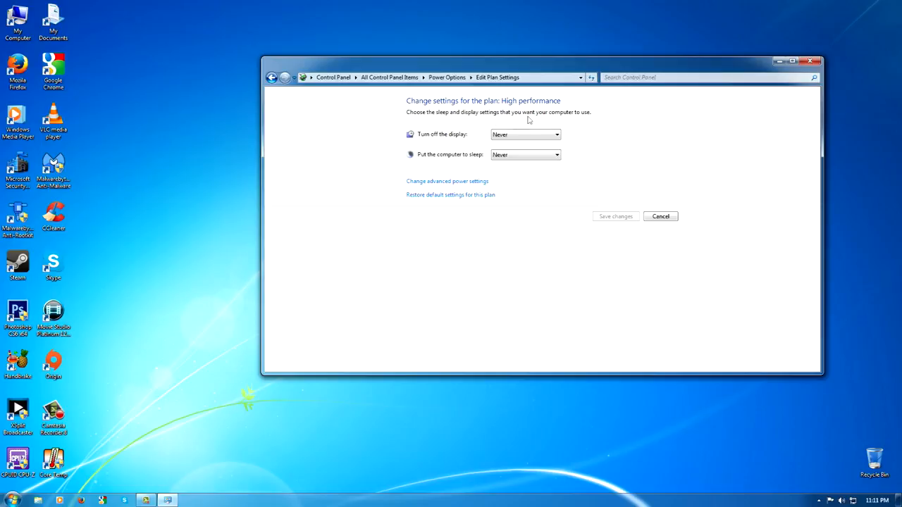
mouse_move(429, 164)
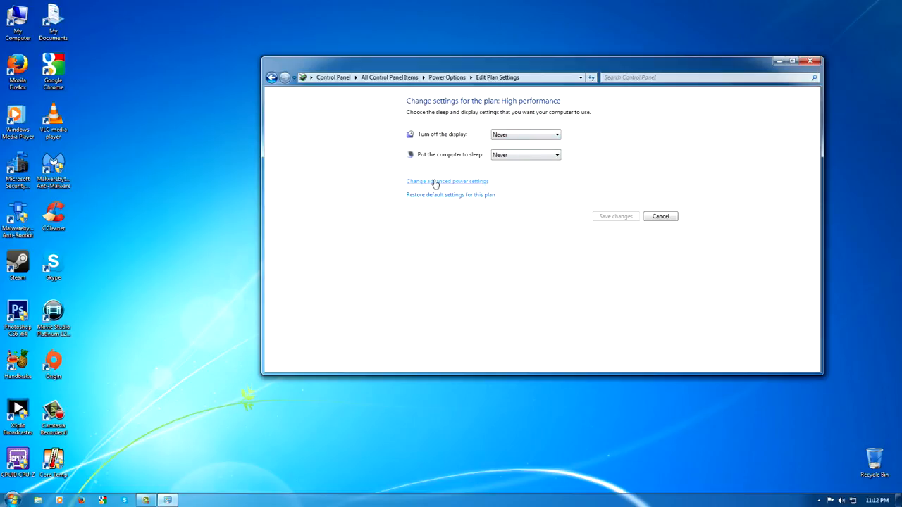
mouse_move(405, 188)
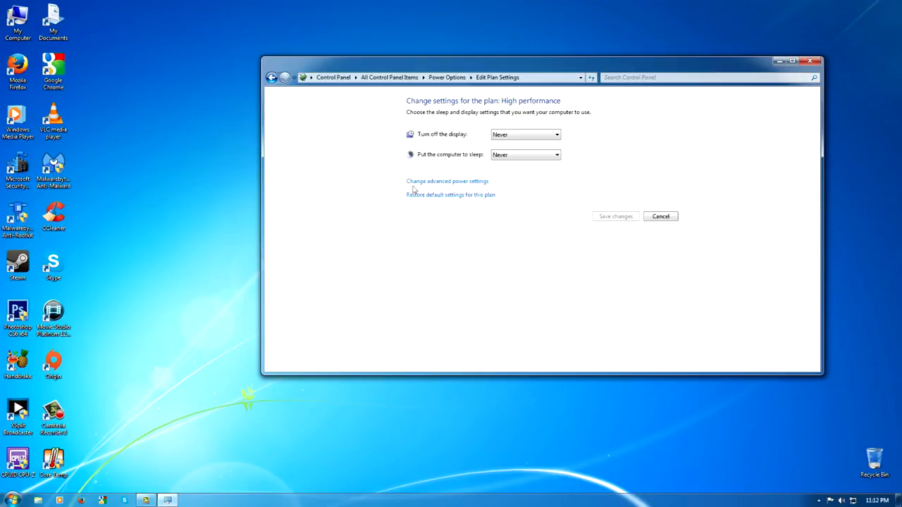
mouse_move(462, 189)
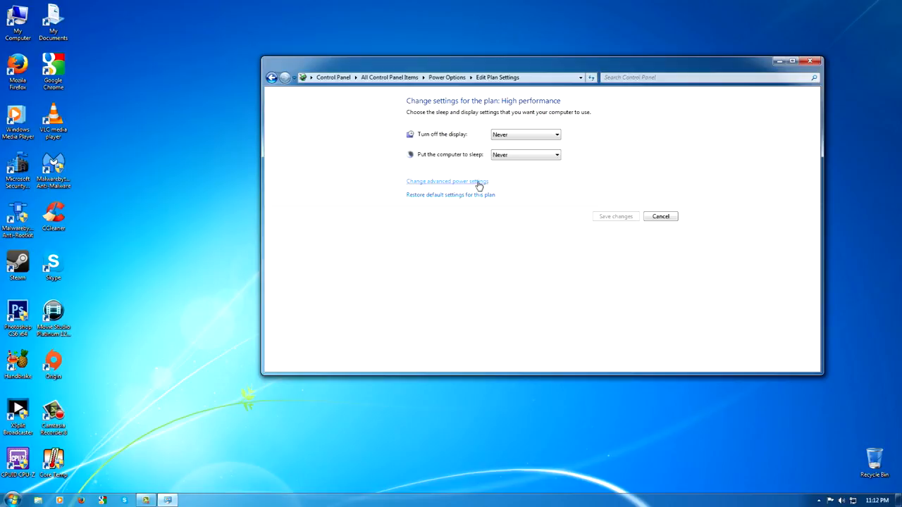
Open the High performance advanced power settings, move the dialog to the centre, and expand then collapse its node
click(447, 181)
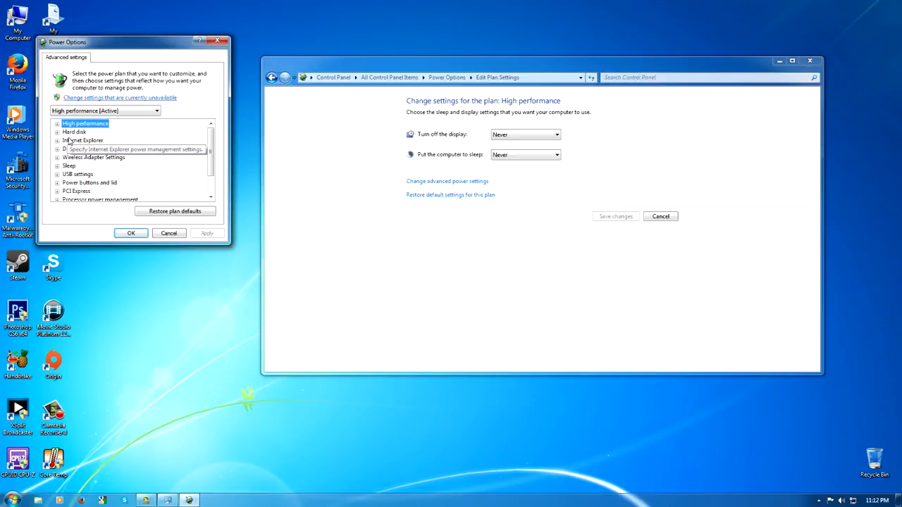
mouse_move(219, 147)
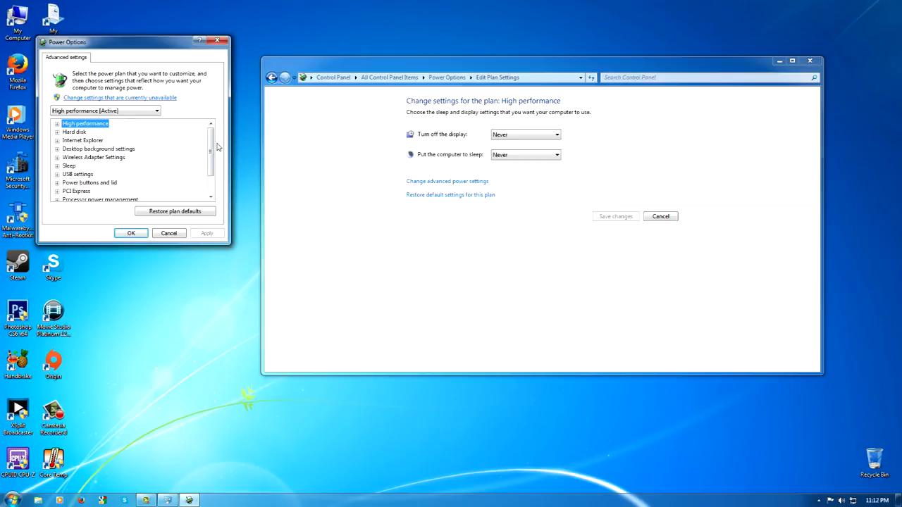
drag(67, 41, 183, 37)
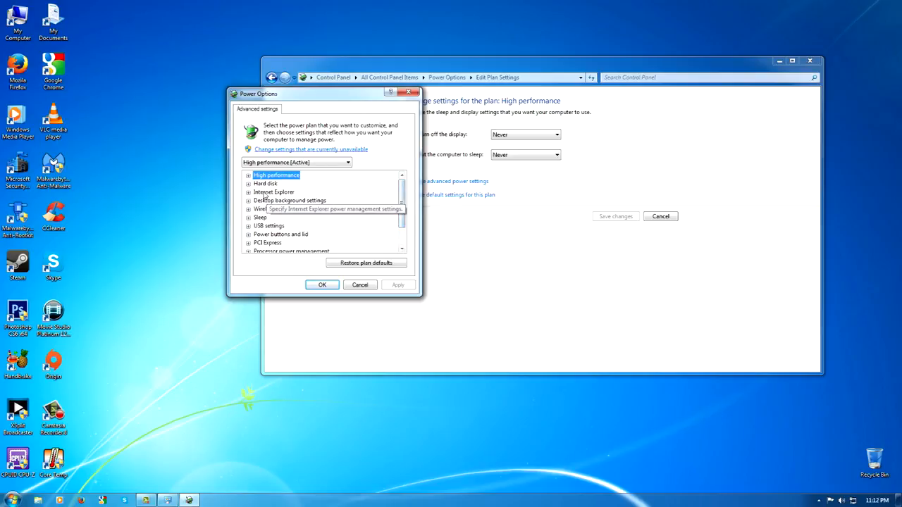
mouse_move(266, 184)
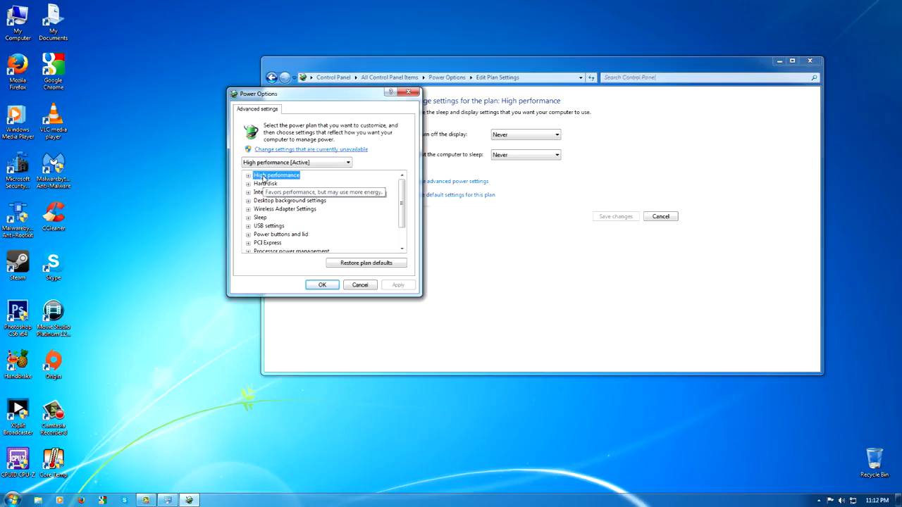
click(248, 175)
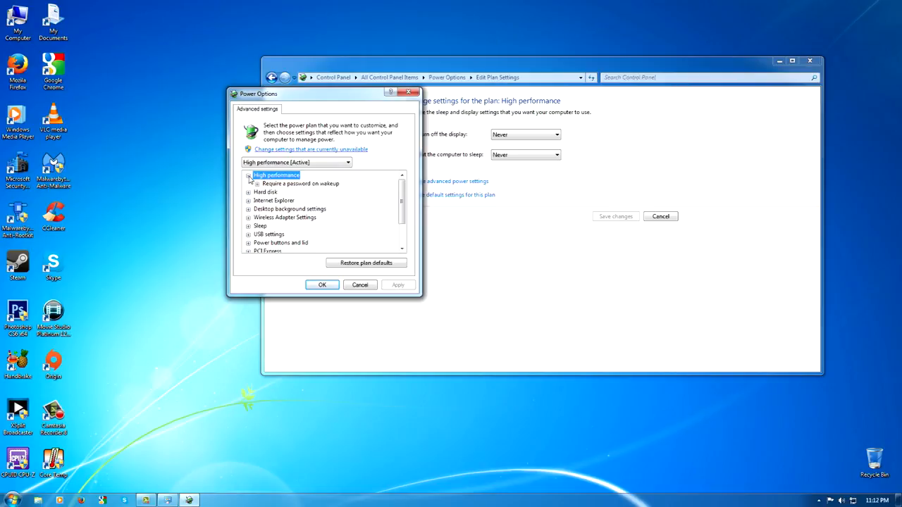
click(248, 184)
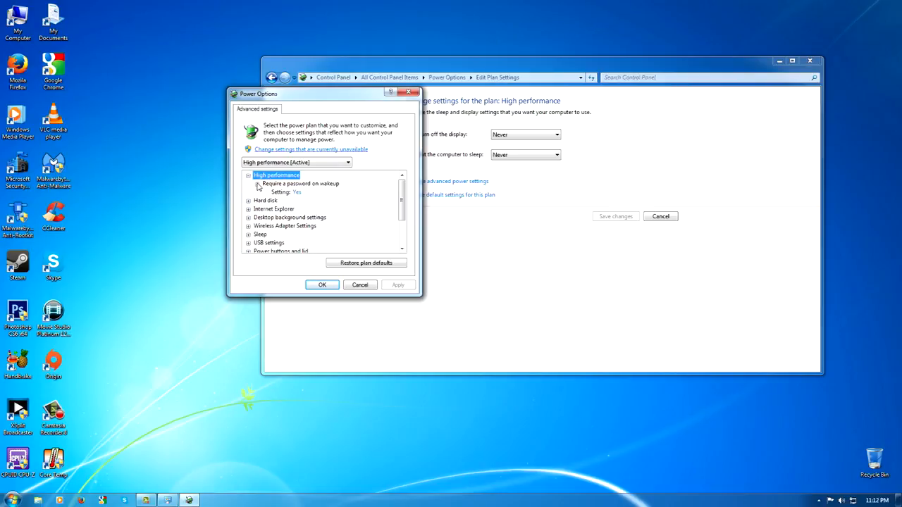
click(248, 174)
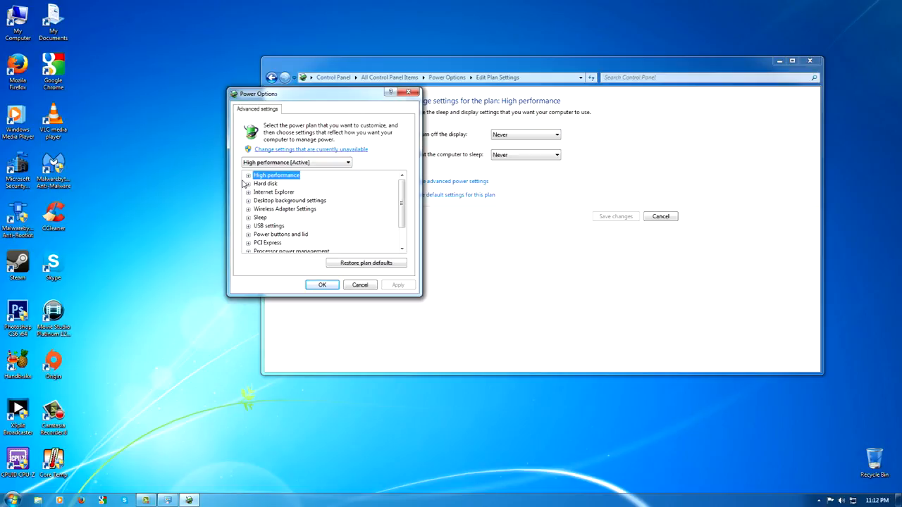
mouse_move(273, 183)
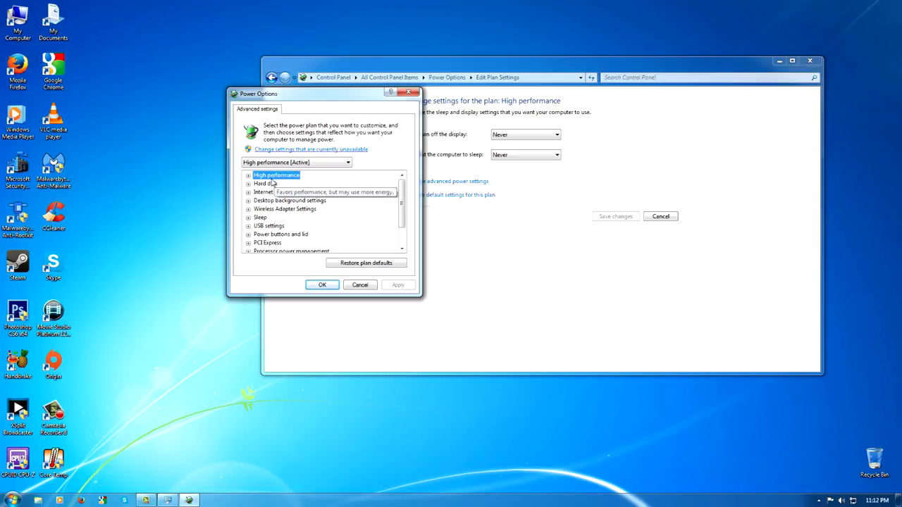
mouse_move(264, 183)
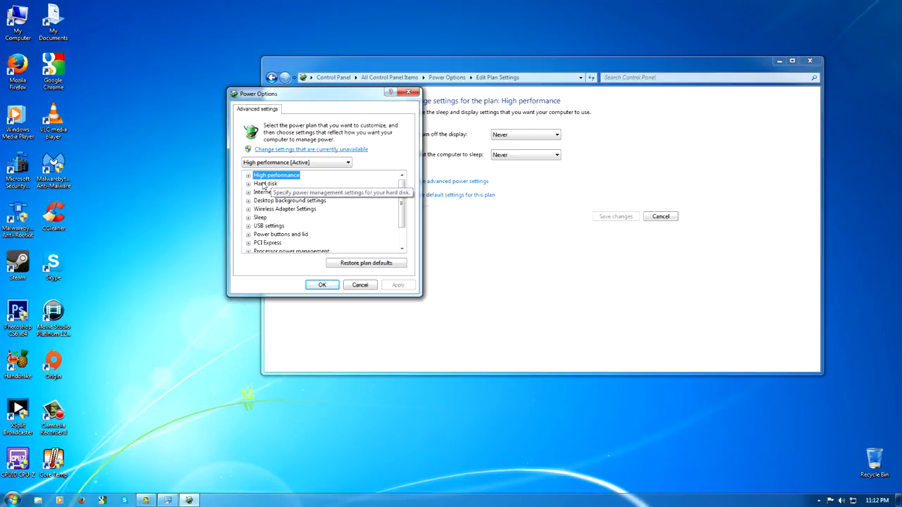
Select and expand the Hard disk category in the advanced power settings
click(267, 184)
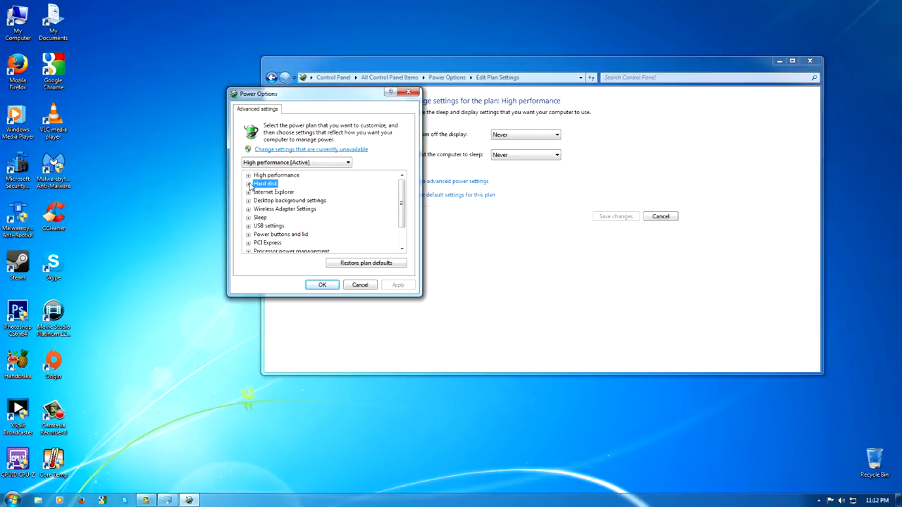
mouse_move(266, 183)
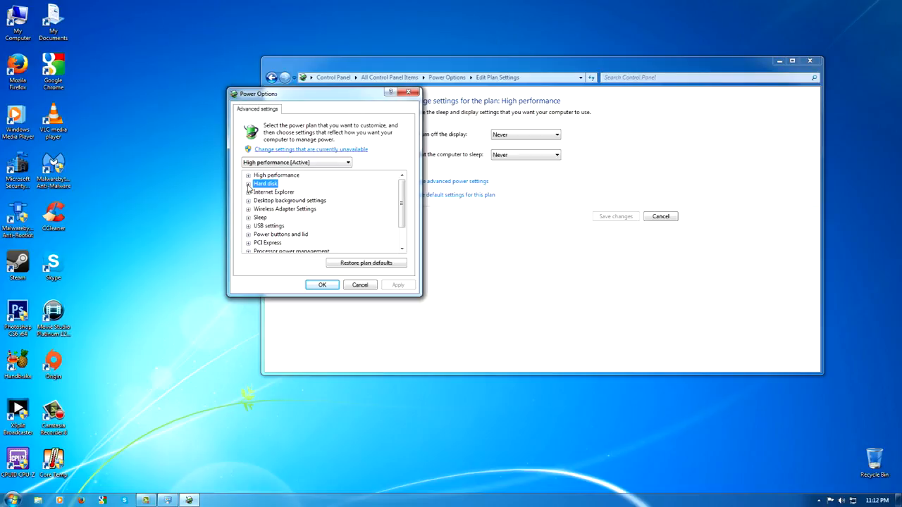
click(248, 192)
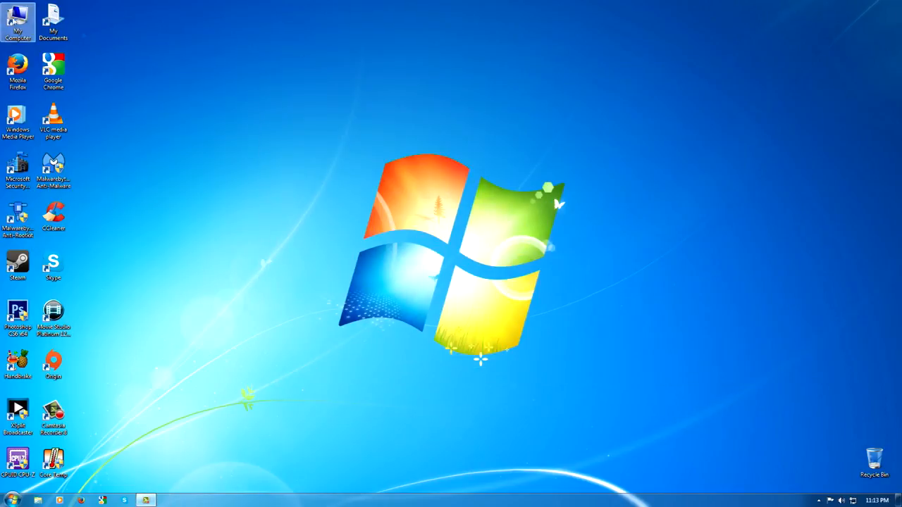
double_click(18, 21)
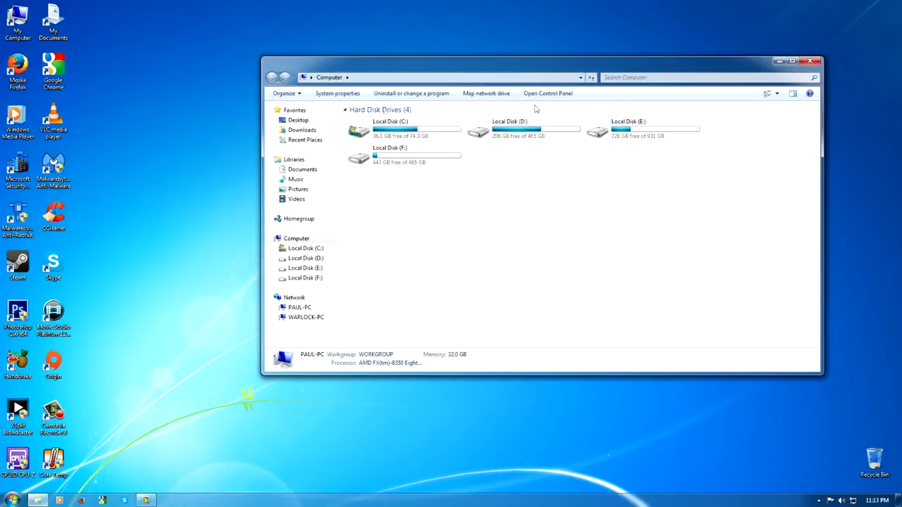
mouse_move(695, 349)
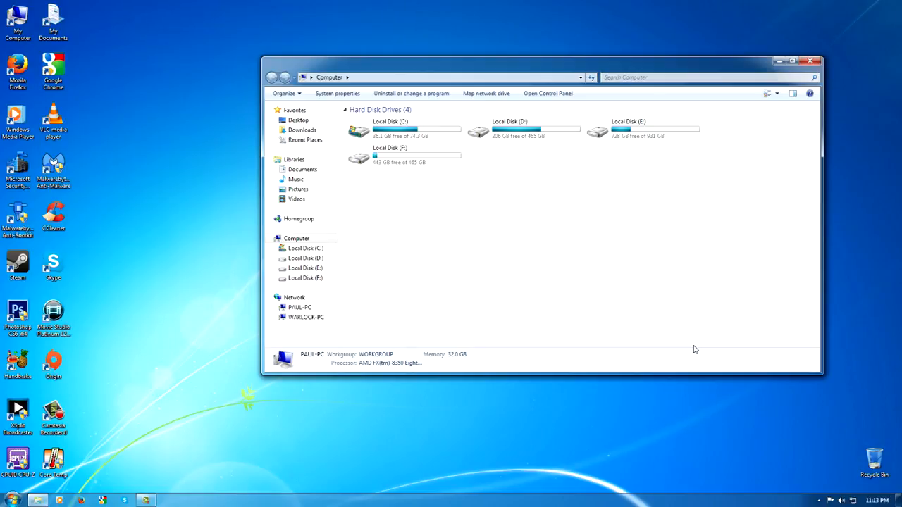
mouse_move(821, 30)
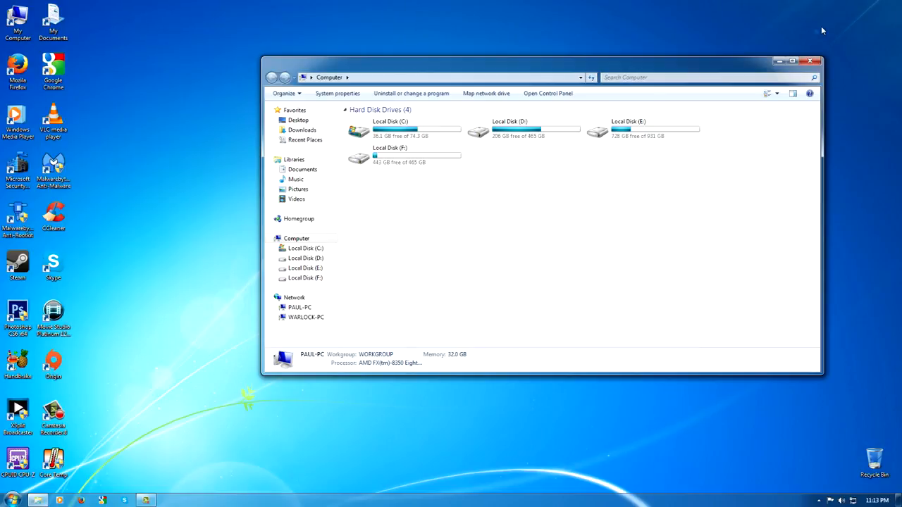
click(809, 61)
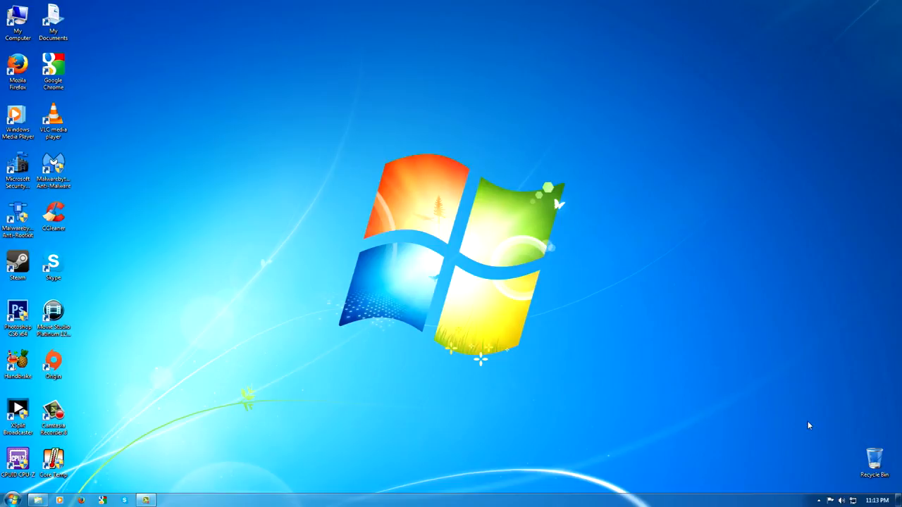
mouse_move(396, 275)
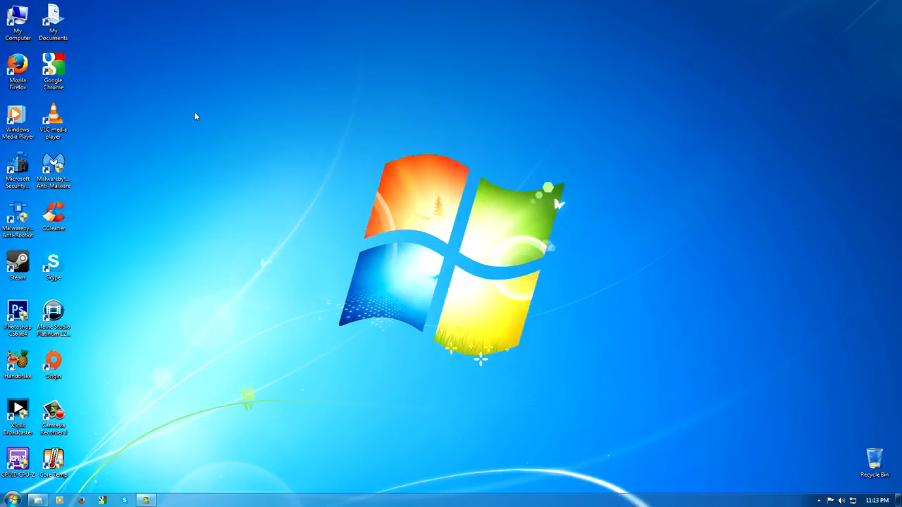
mouse_move(162, 252)
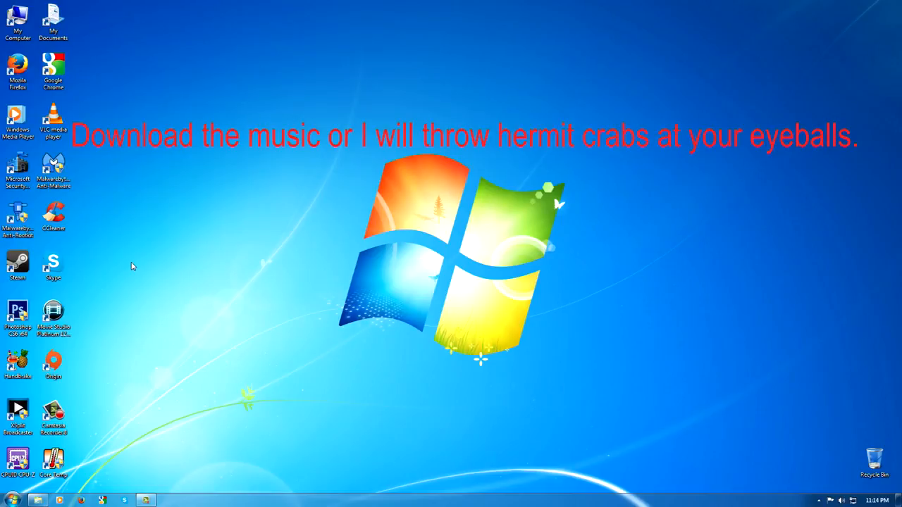
mouse_move(133, 265)
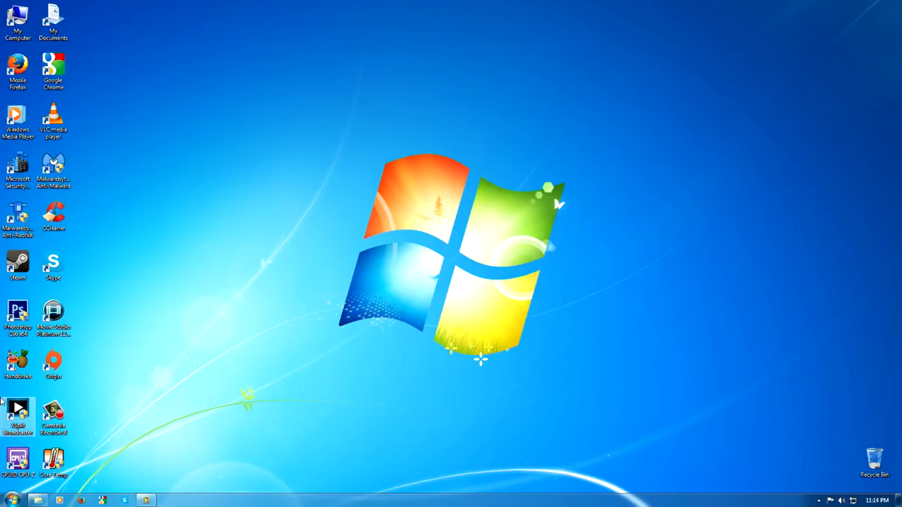
mouse_move(18, 412)
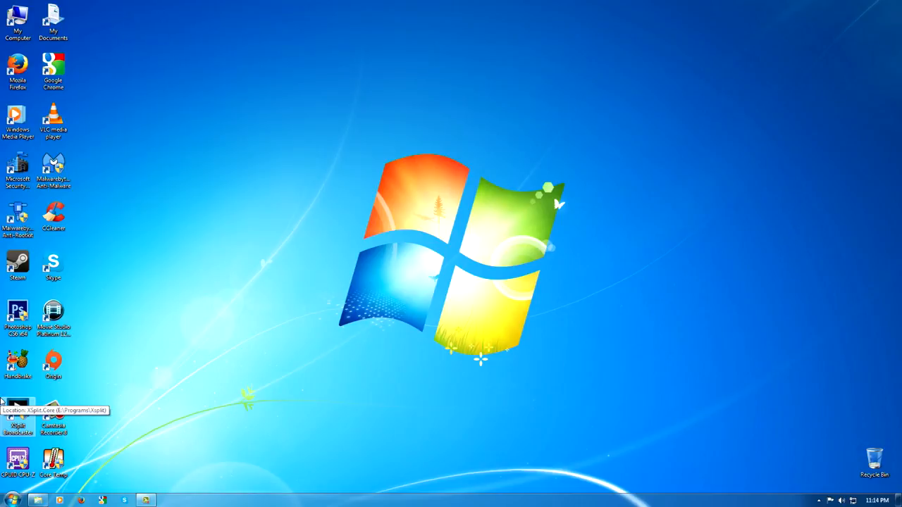